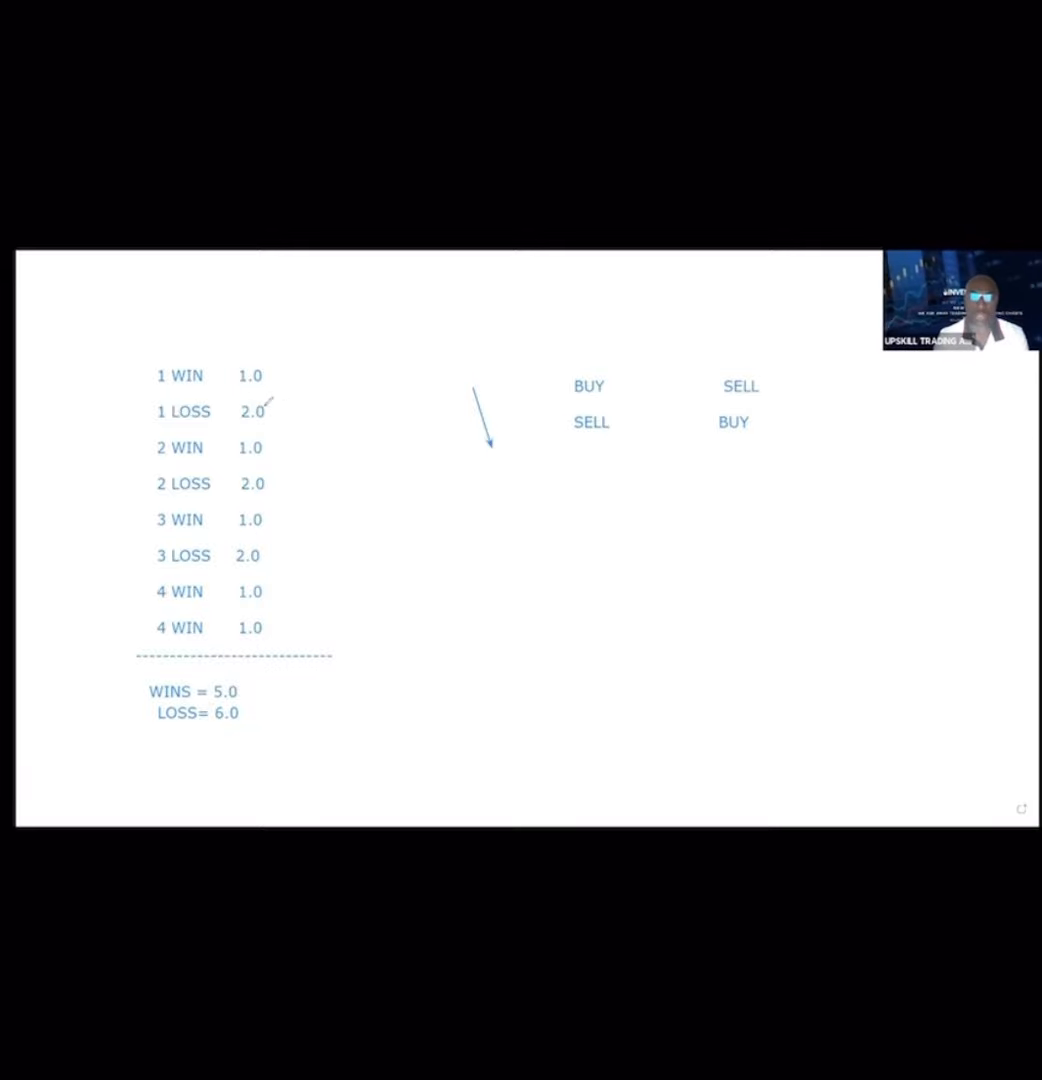
pyautogui.moveTo(282, 576)
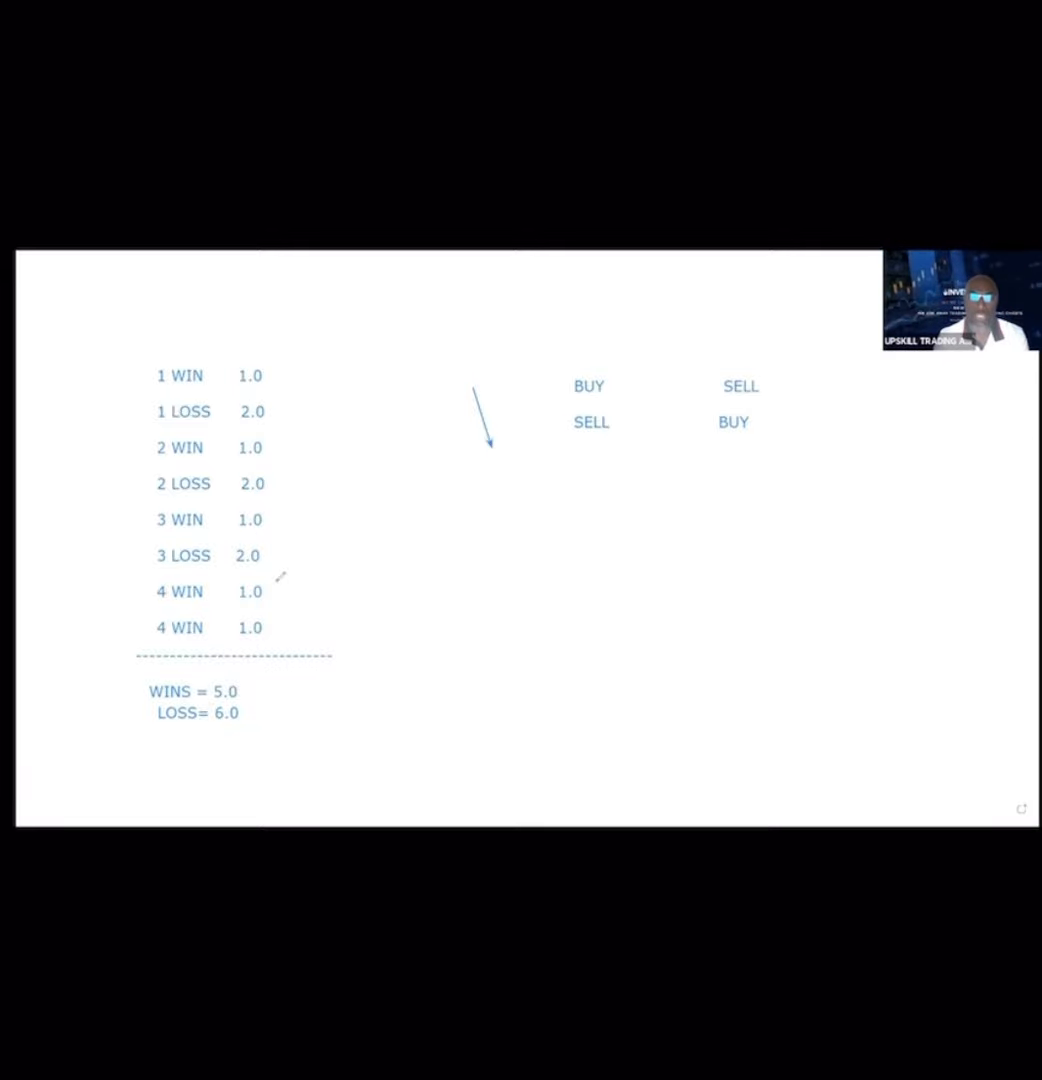
pyautogui.moveTo(260, 540)
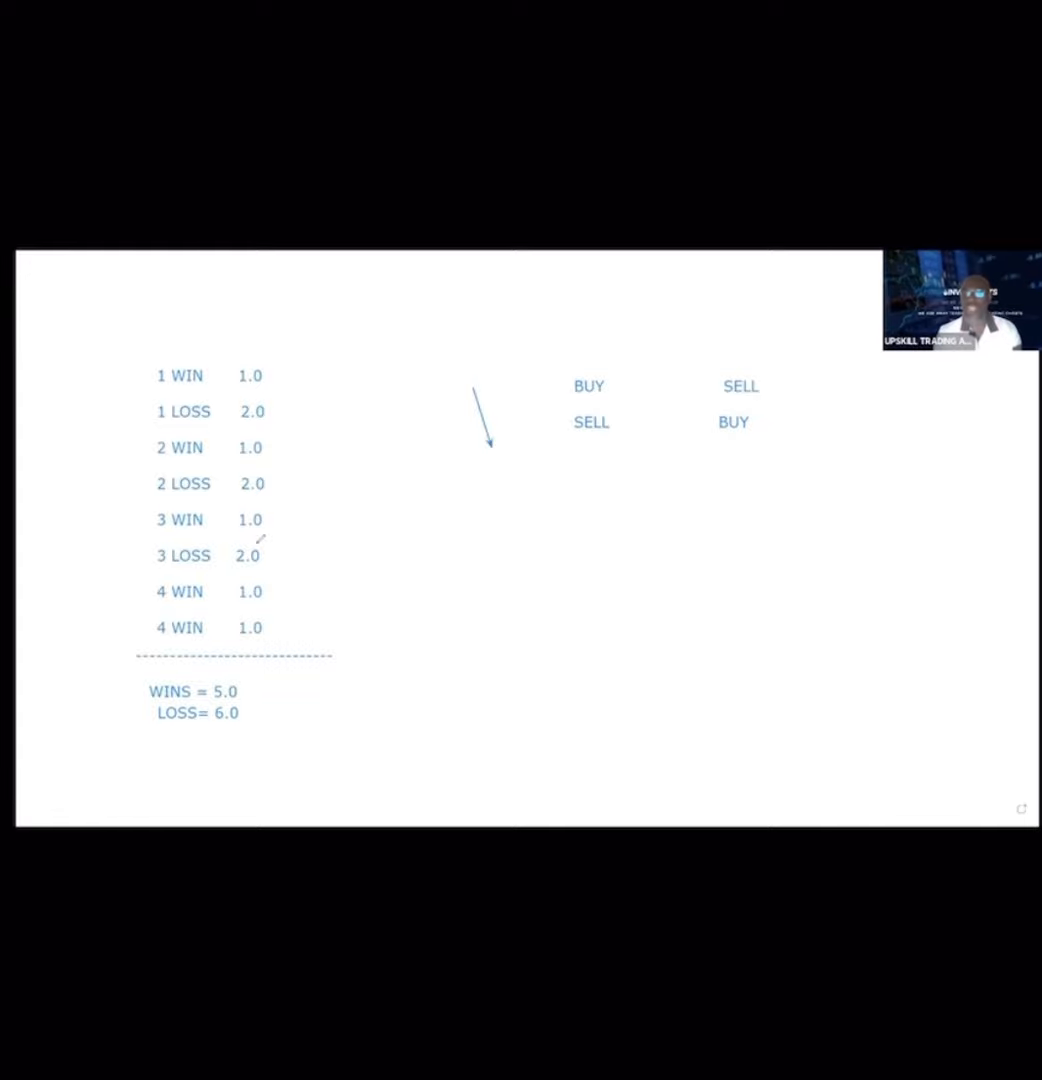